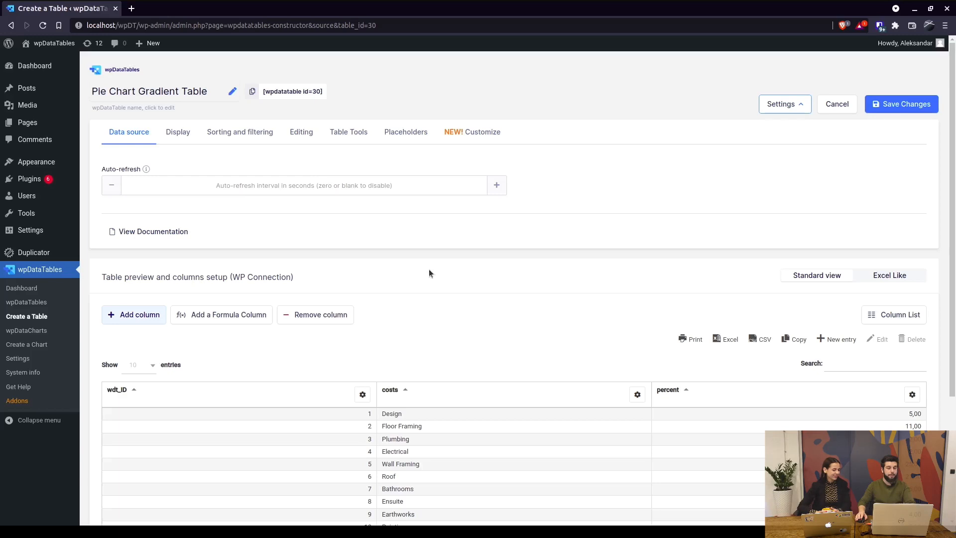
# Launch 'Create a Chart' from the sidebar into a new browser tab.
pyautogui.scroll(-3)
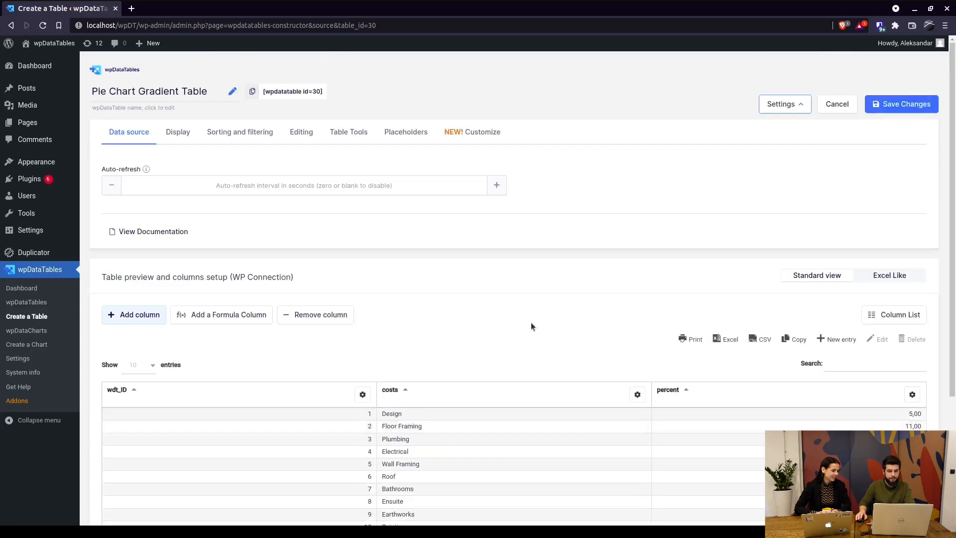
pyautogui.moveTo(35, 344)
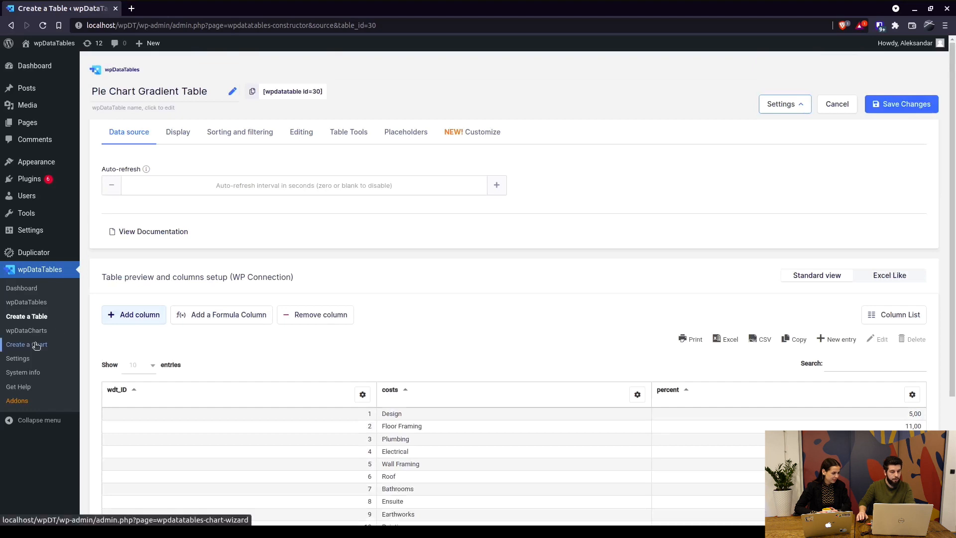
pyautogui.click(27, 343)
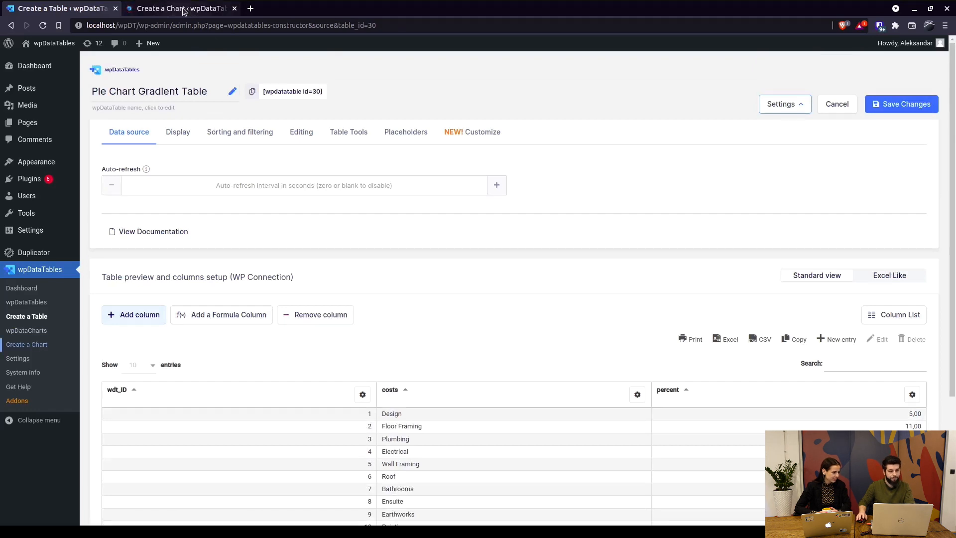
# Name the chart 'Pie Chart Gradient' and choose ApexCharts as its render engine.
pyautogui.click(26, 344)
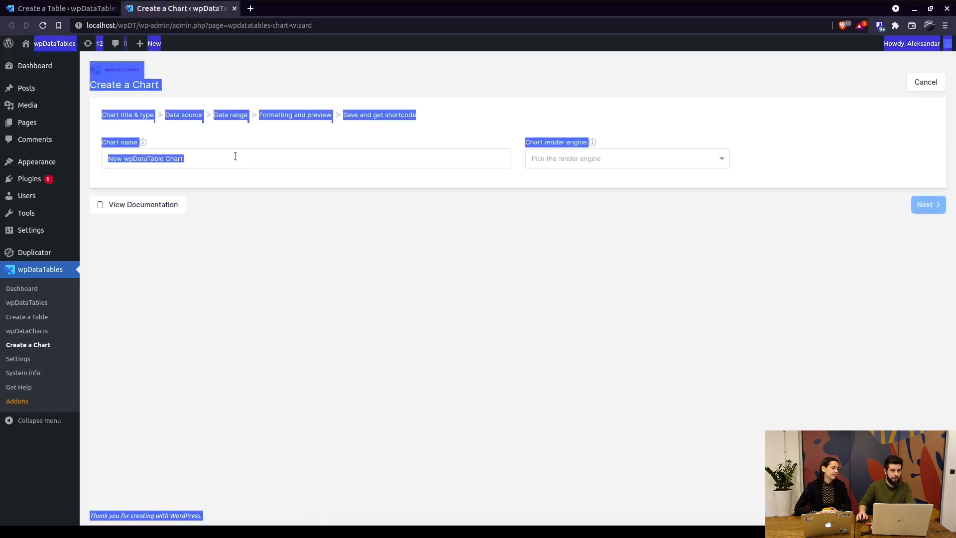
pyautogui.write('Pie Chart Gradi')
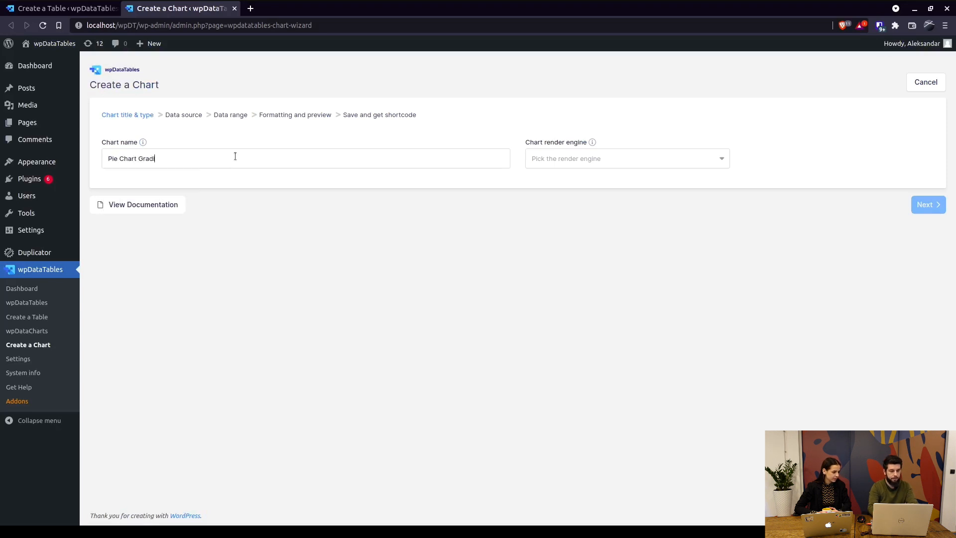
pyautogui.click(628, 158)
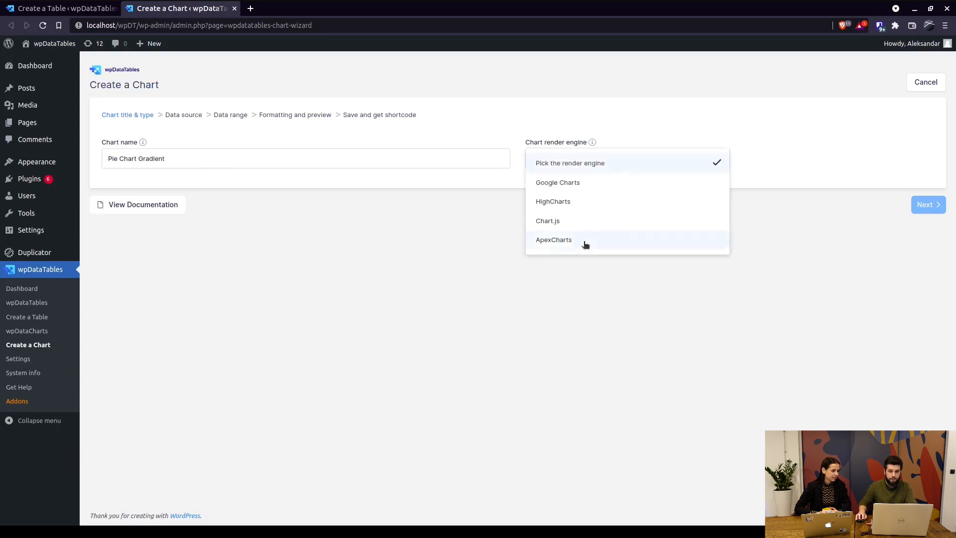
pyautogui.click(554, 239)
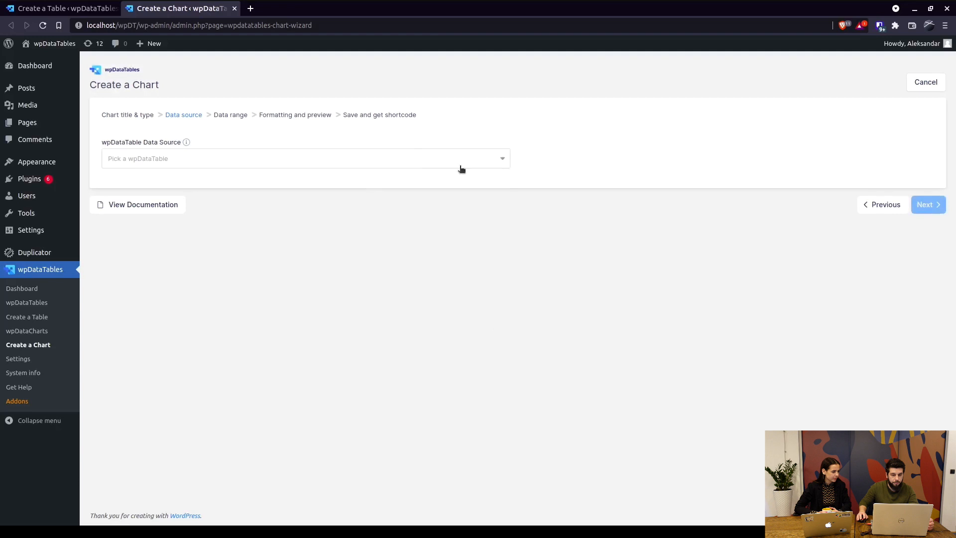
# Use Pie Chart Gradient Table as the data source and continue to the data range.
pyautogui.click(300, 158)
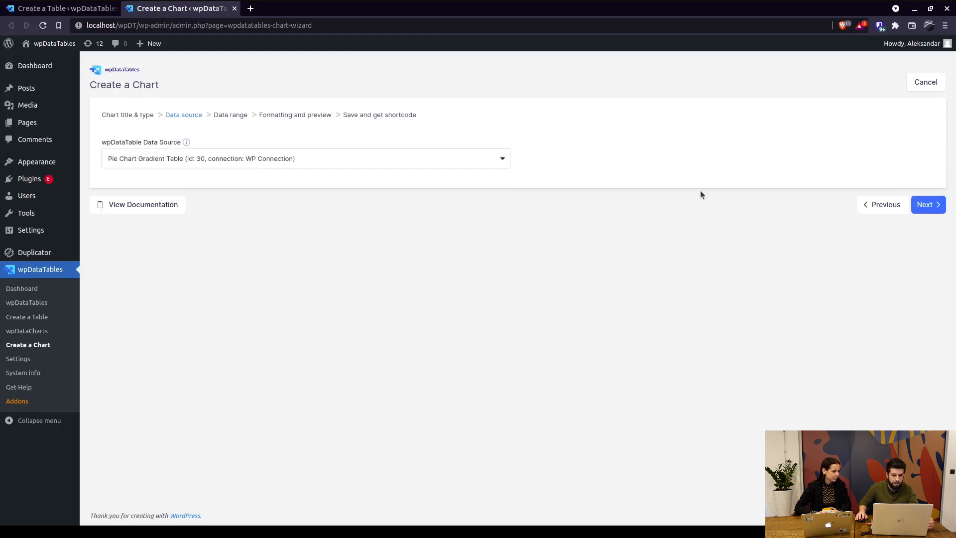
pyautogui.click(928, 204)
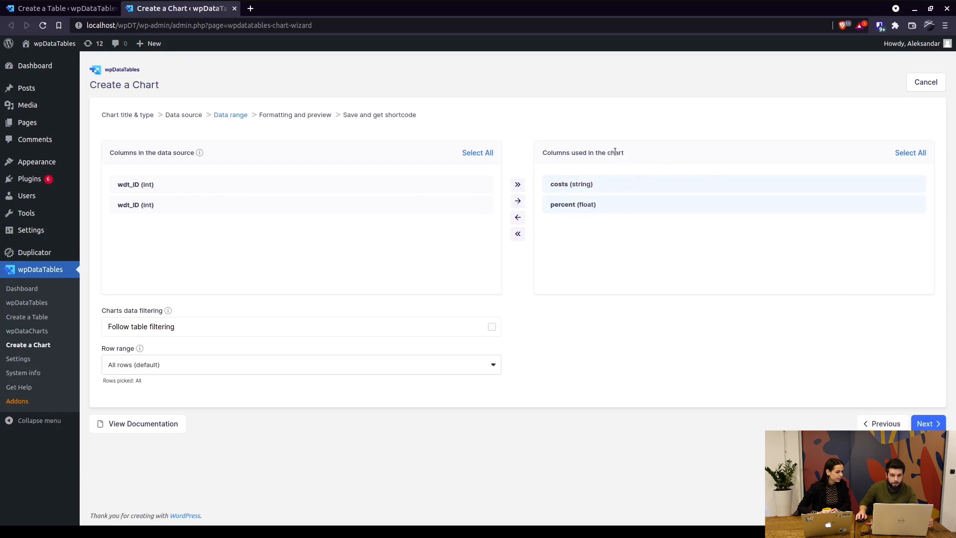
pyautogui.moveTo(412, 211)
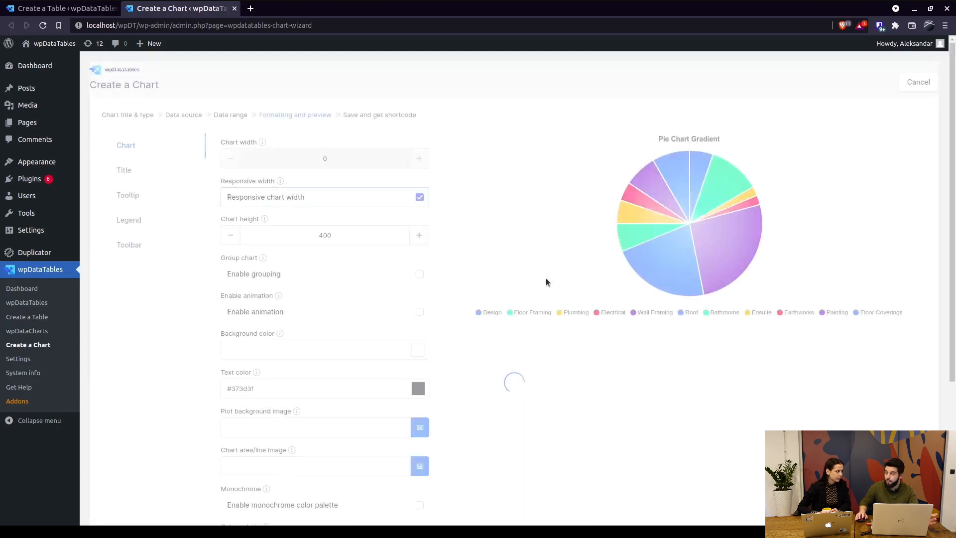
pyautogui.moveTo(534, 237)
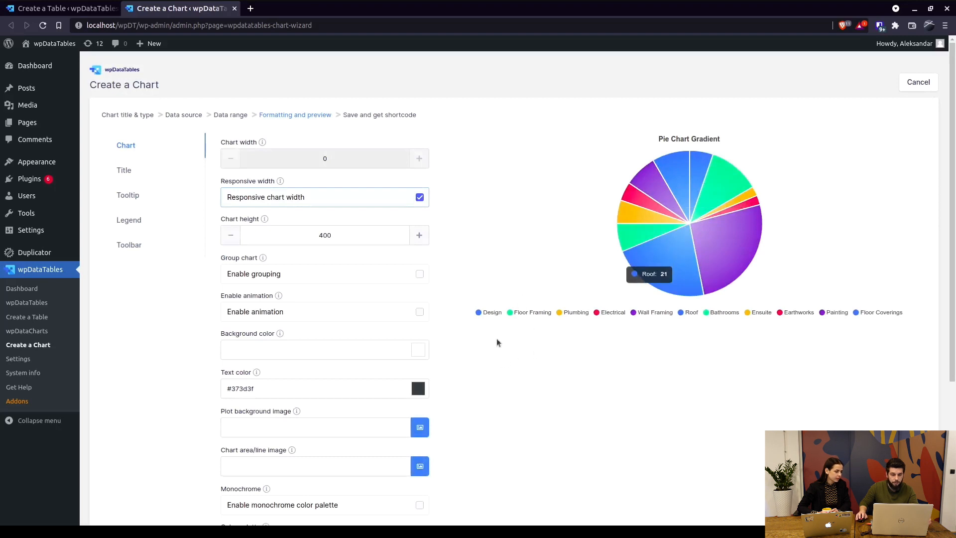
pyautogui.scroll(-3)
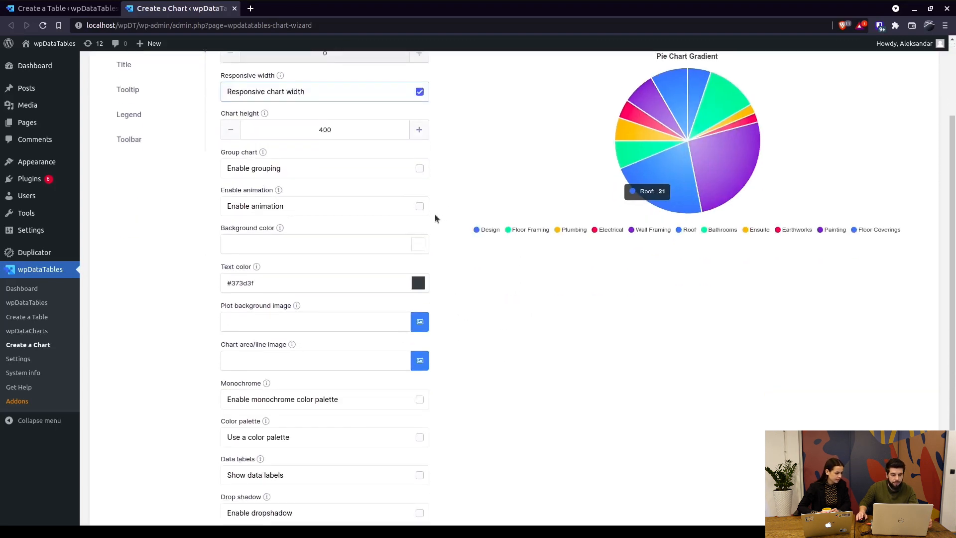
pyautogui.scroll(3)
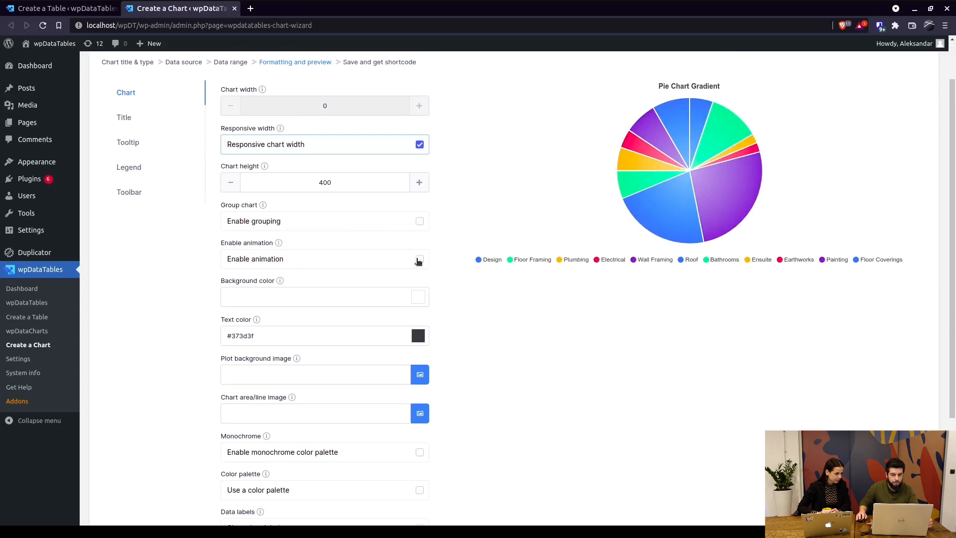
pyautogui.click(419, 259)
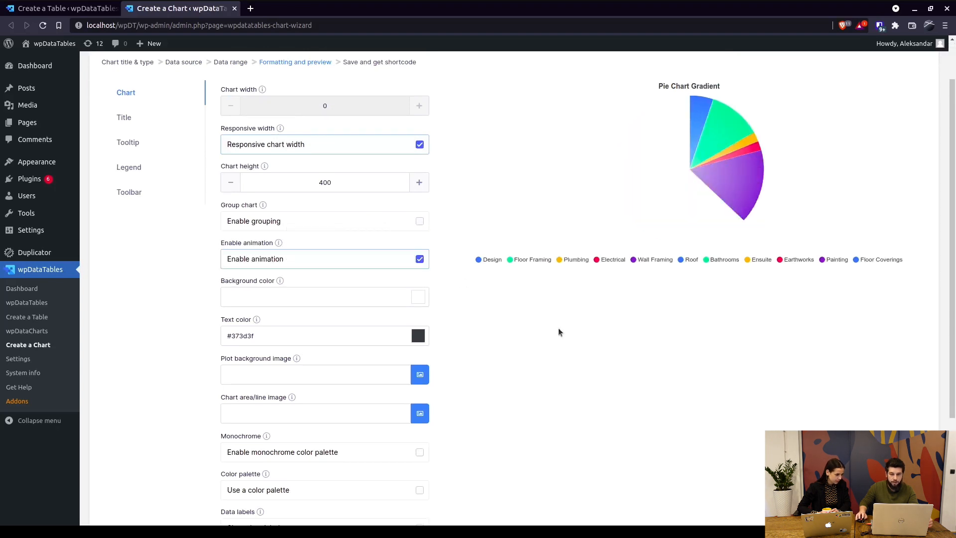
pyautogui.moveTo(703, 181)
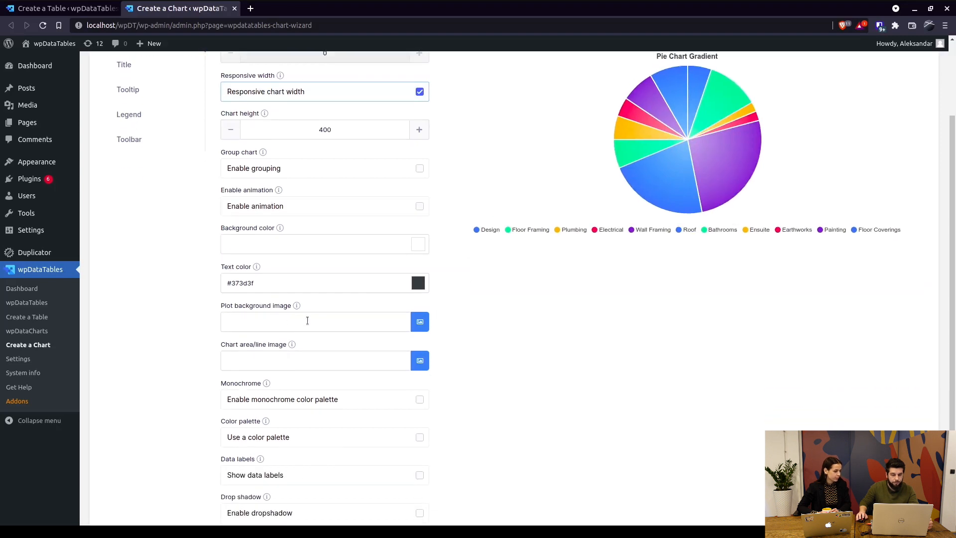
pyautogui.moveTo(528, 189)
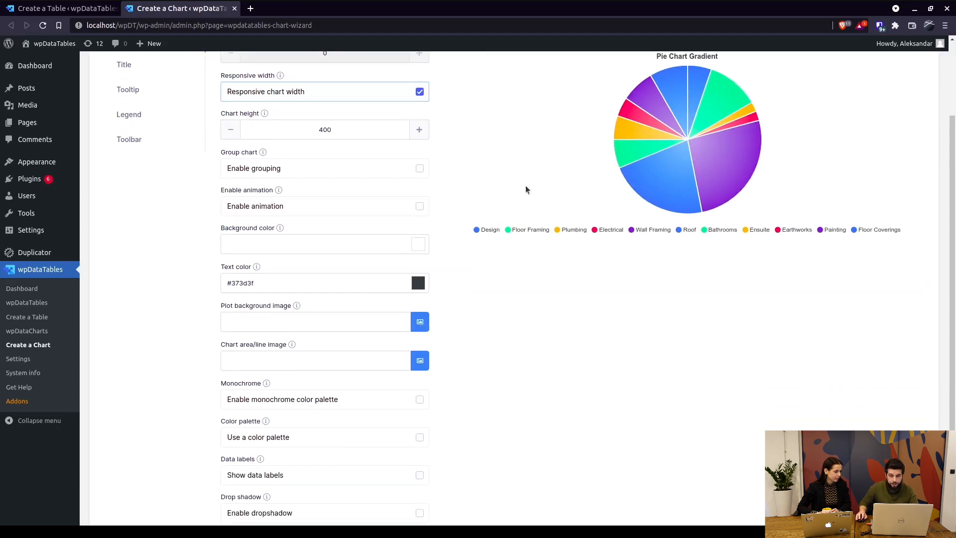
pyautogui.click(419, 321)
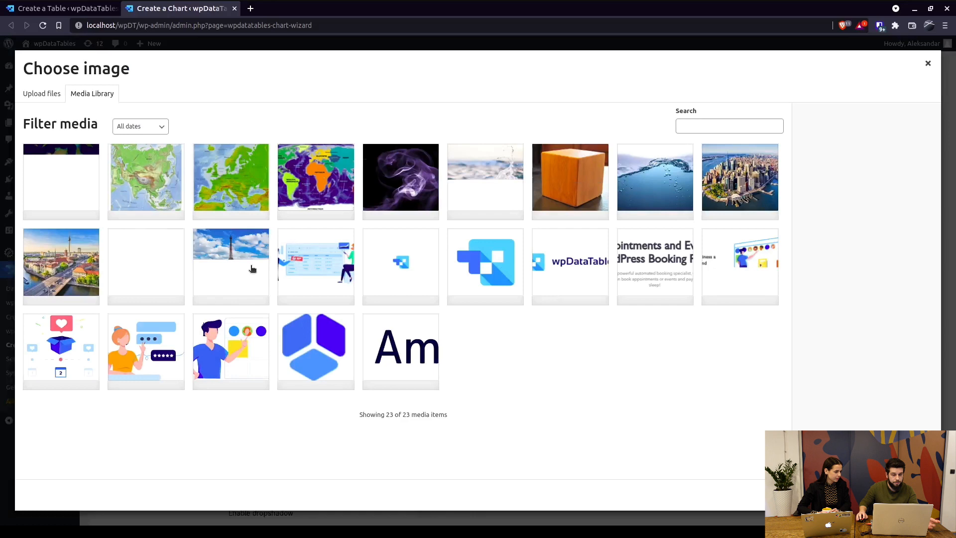
pyautogui.click(231, 266)
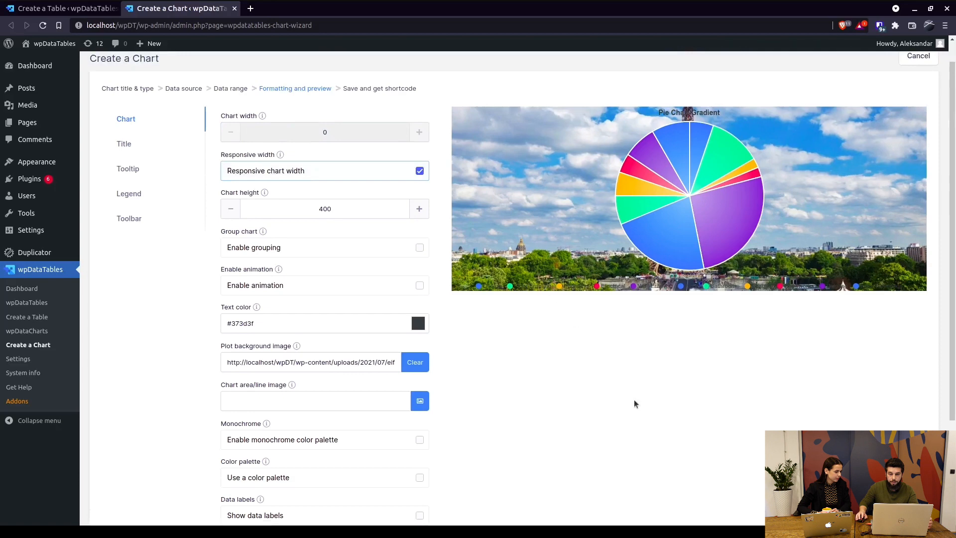
pyautogui.click(414, 362)
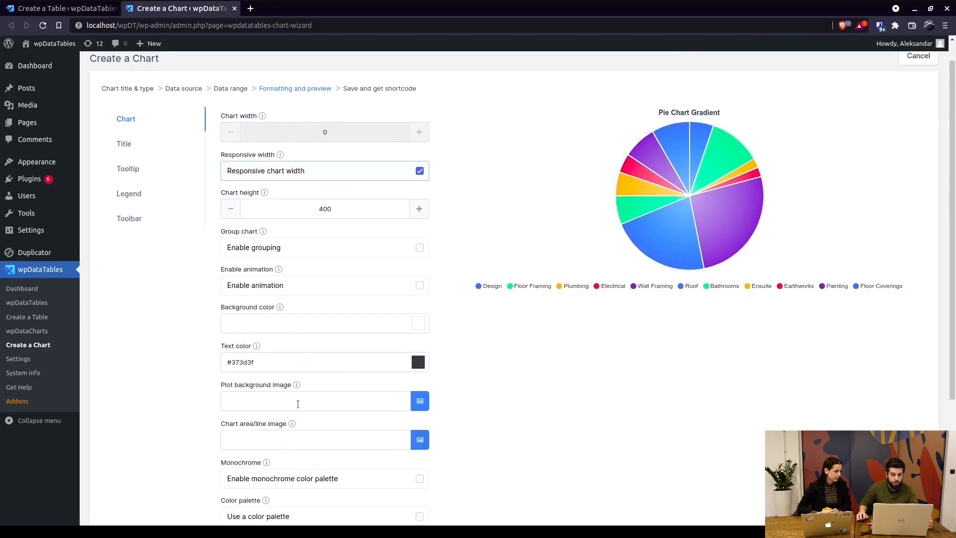
pyautogui.moveTo(416, 259)
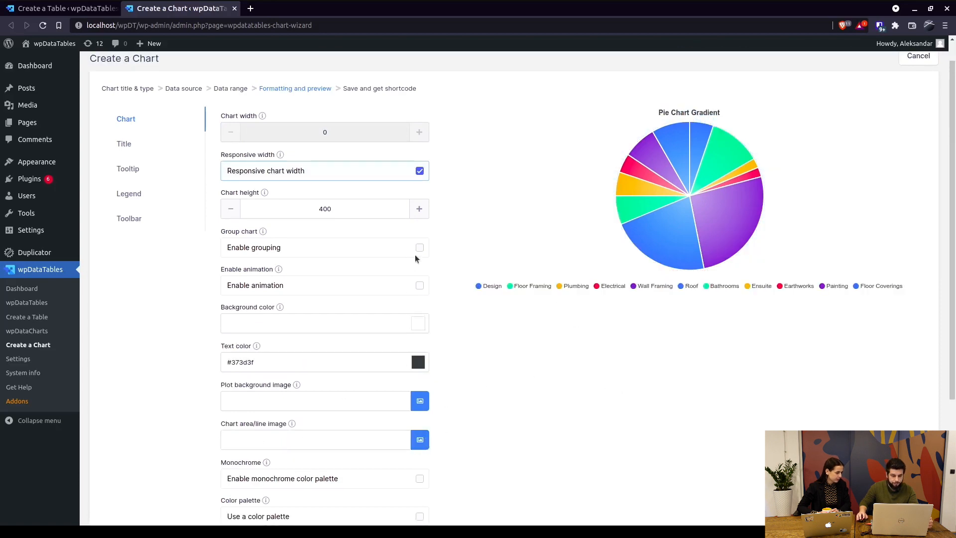
pyautogui.click(420, 400)
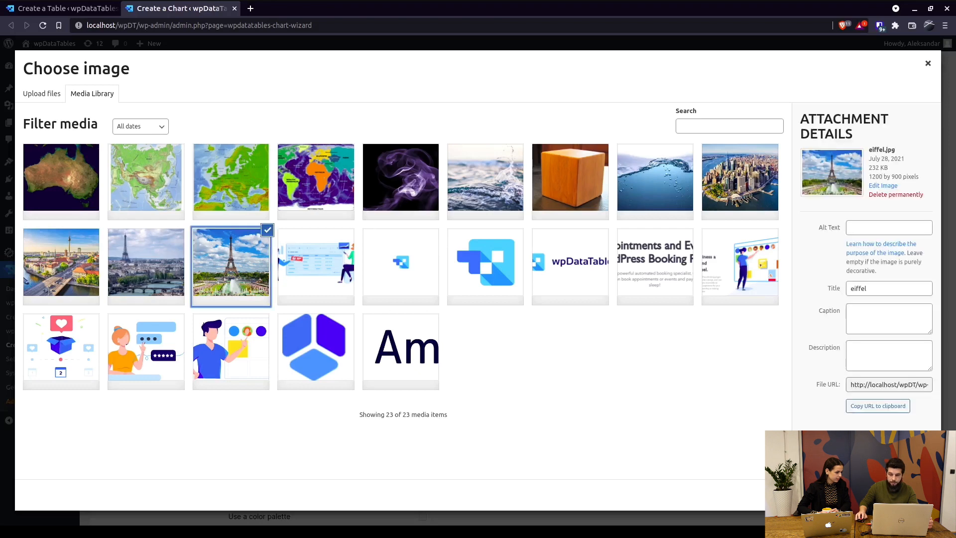
pyautogui.moveTo(664, 386)
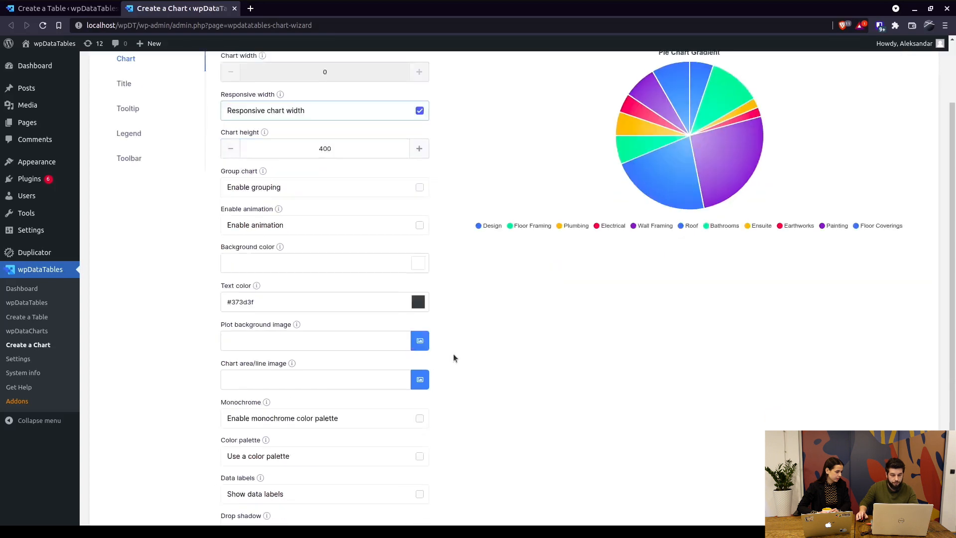
pyautogui.scroll(-3)
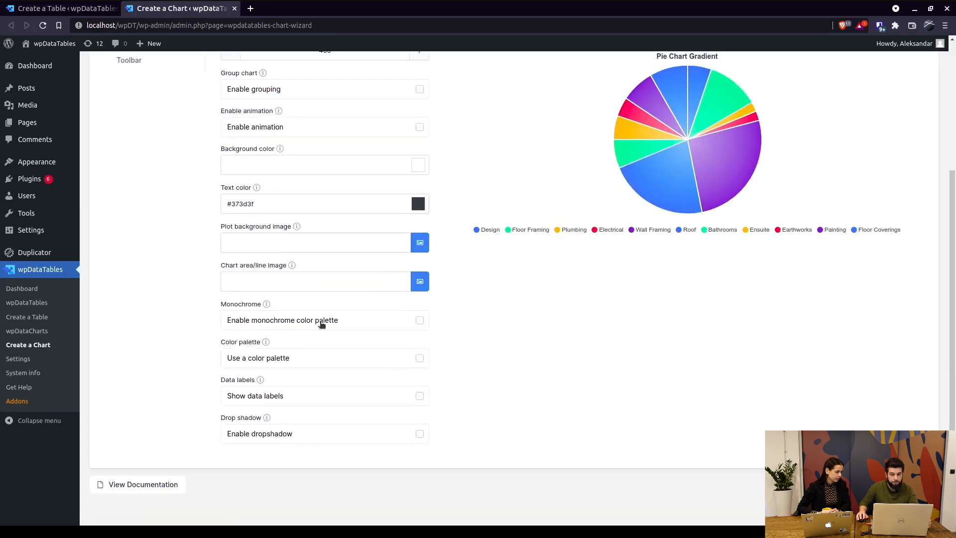
pyautogui.click(419, 320)
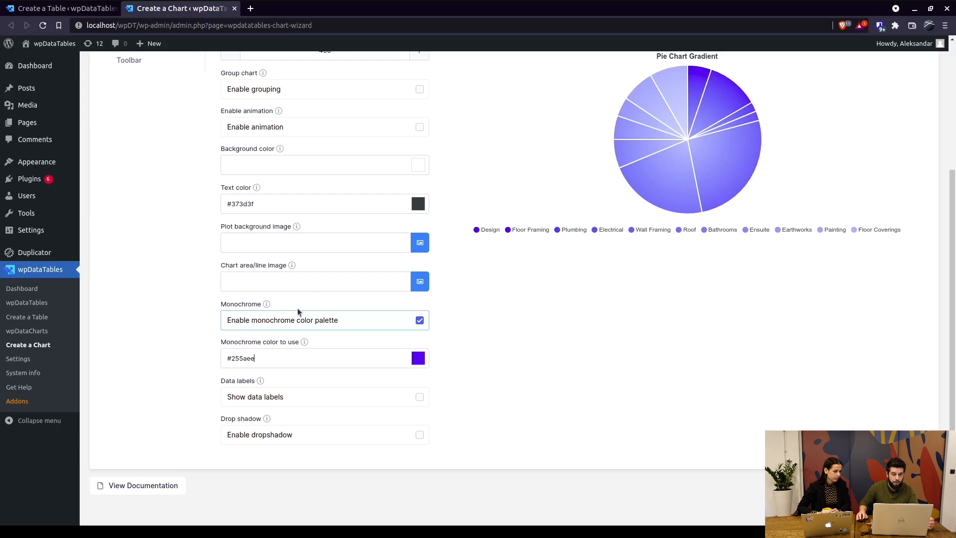
pyautogui.click(419, 358)
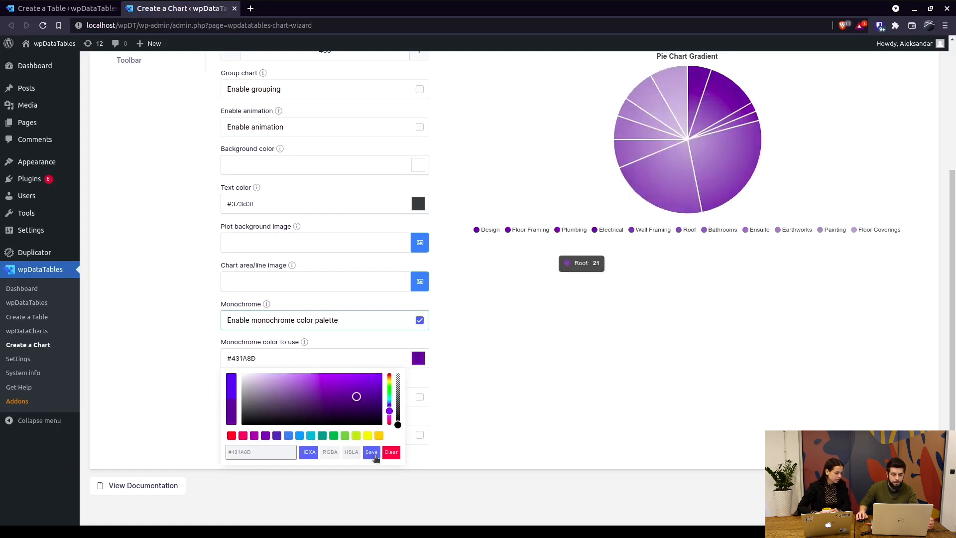
pyautogui.click(371, 452)
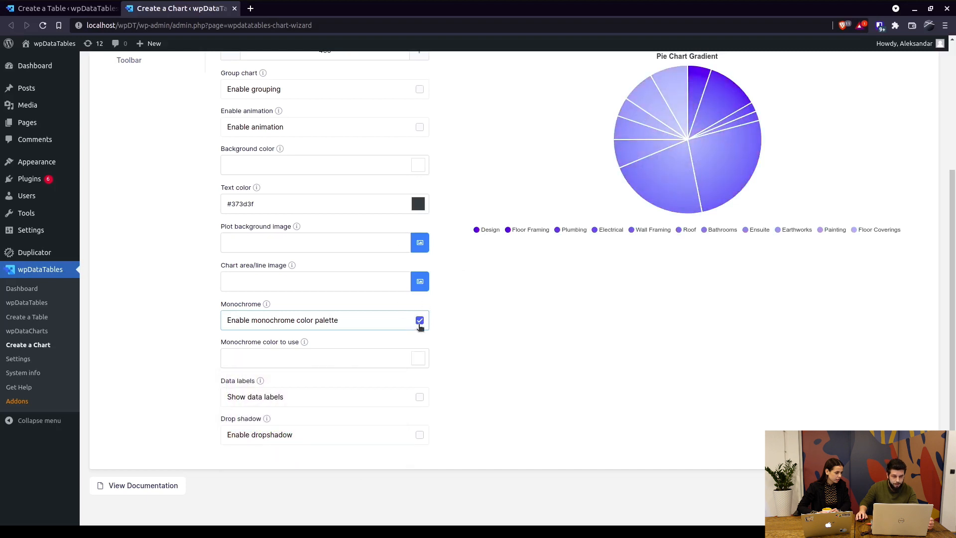
pyautogui.click(419, 320)
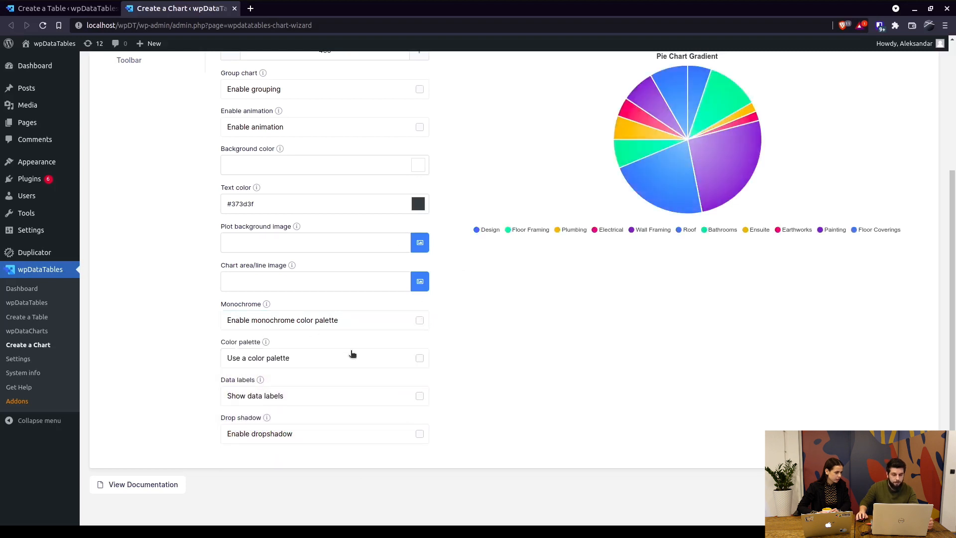
# Try Palette 2 and Palette 4, settle on Palette 8, then switch the palette option off.
pyautogui.click(419, 358)
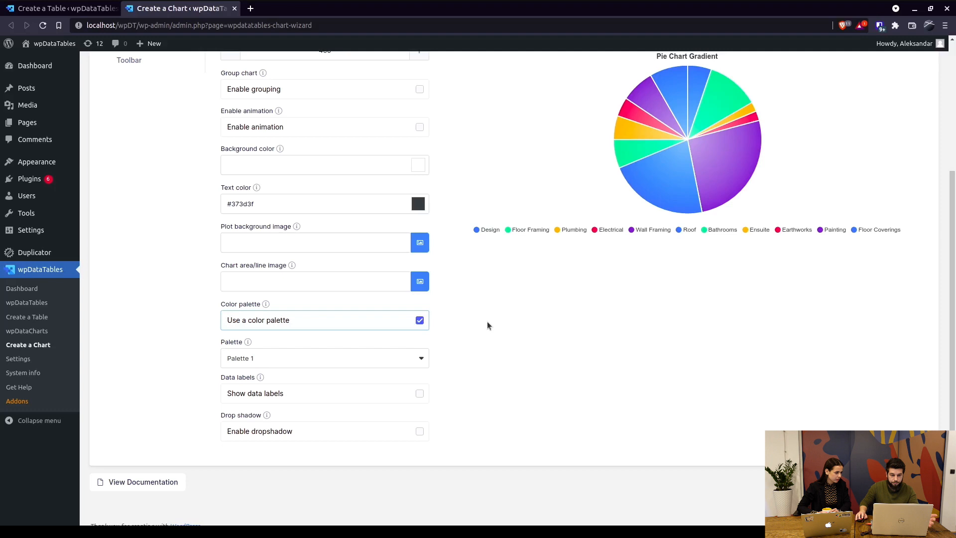
pyautogui.click(324, 357)
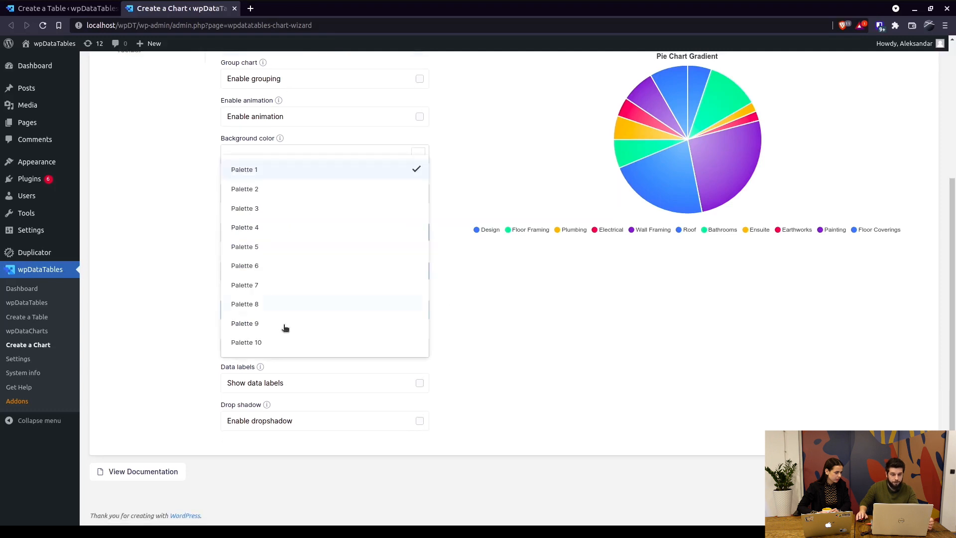
pyautogui.moveTo(251, 179)
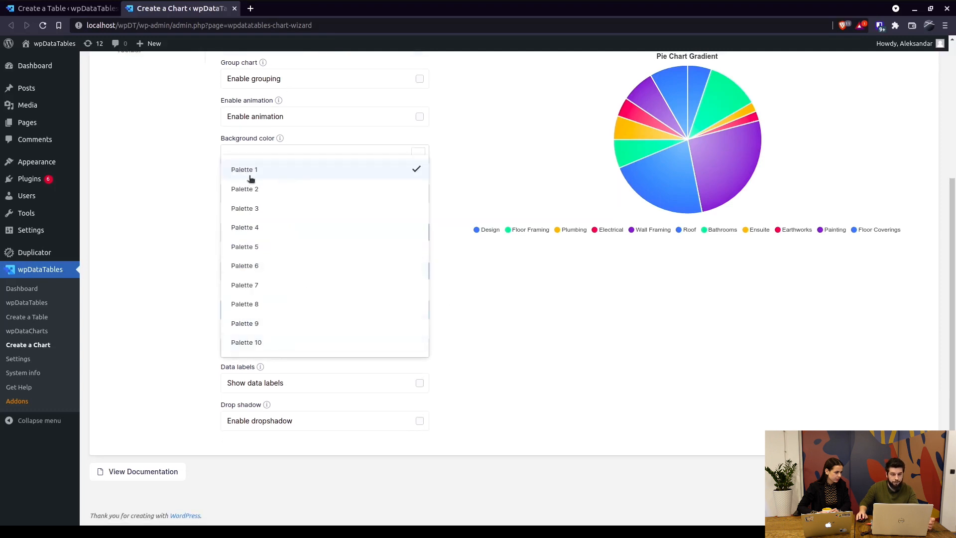
pyautogui.click(245, 189)
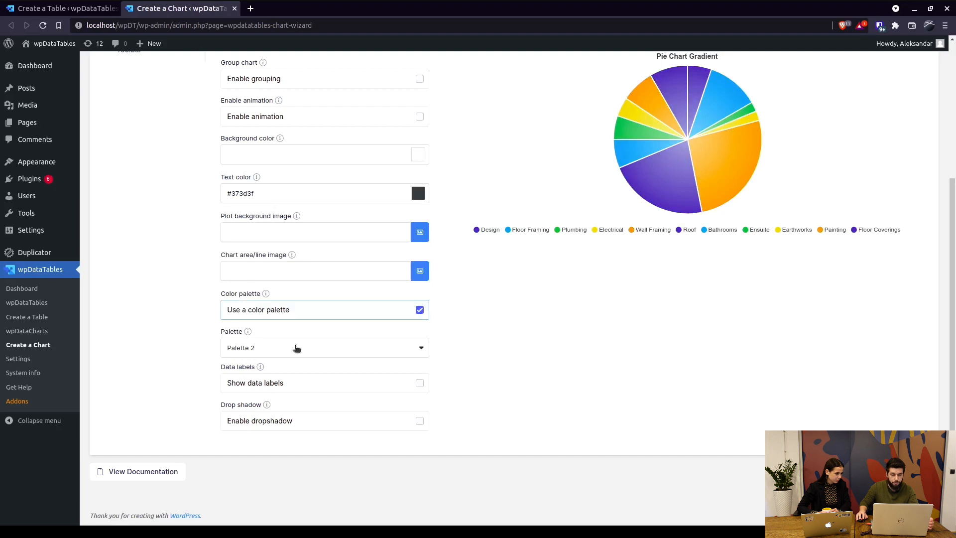
pyautogui.click(325, 348)
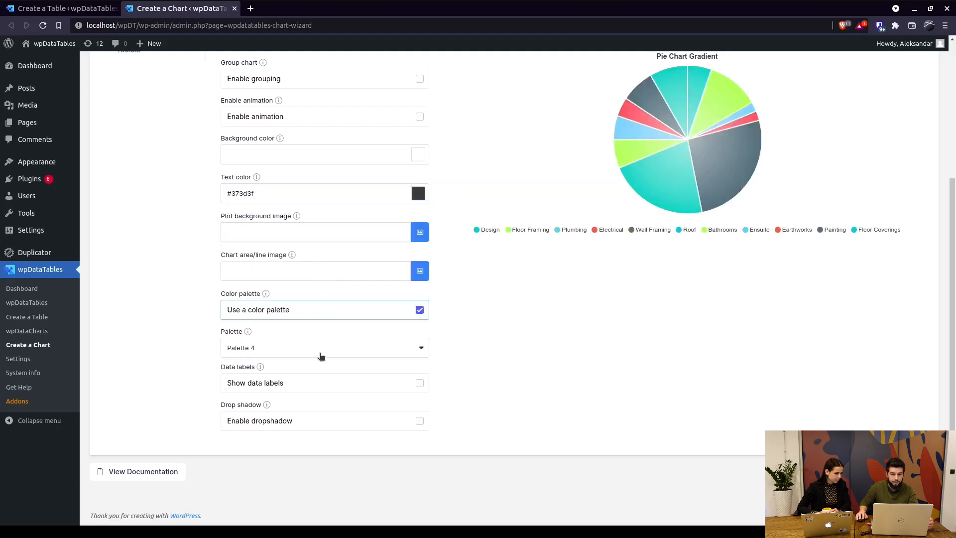
pyautogui.click(325, 348)
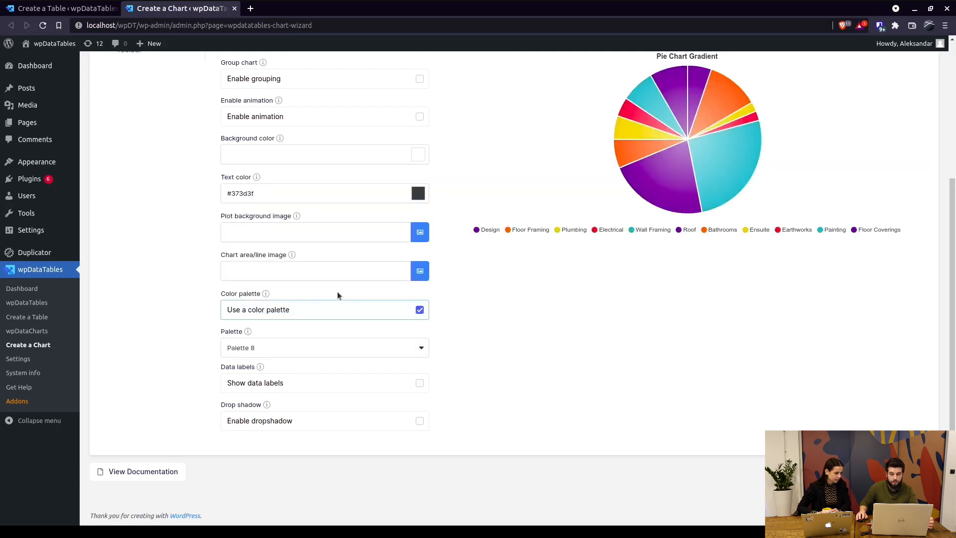
pyautogui.moveTo(671, 90)
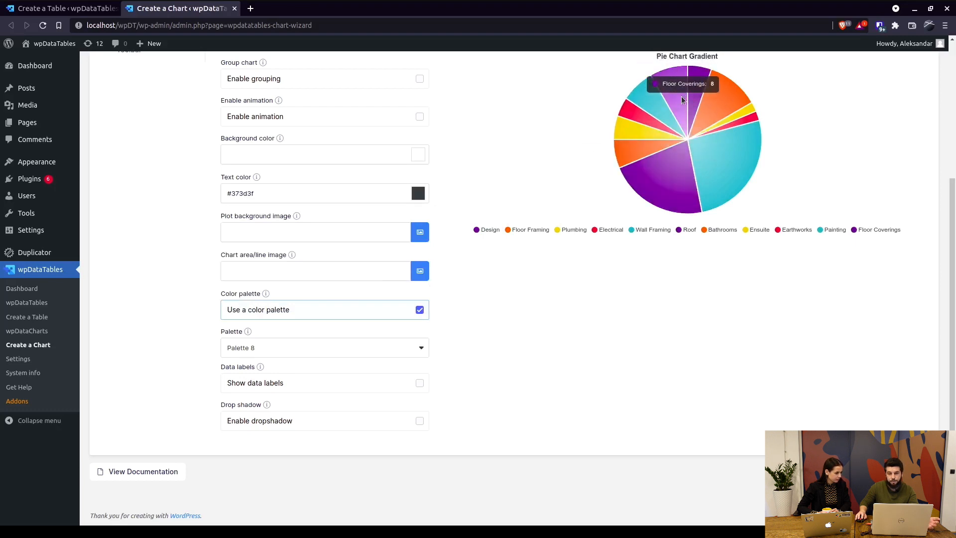
pyautogui.moveTo(693, 191)
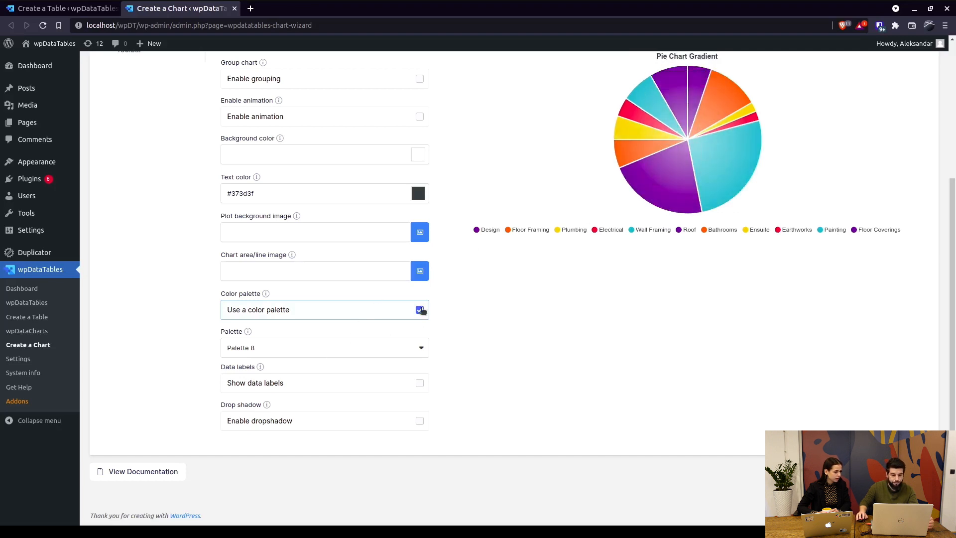
pyautogui.click(420, 310)
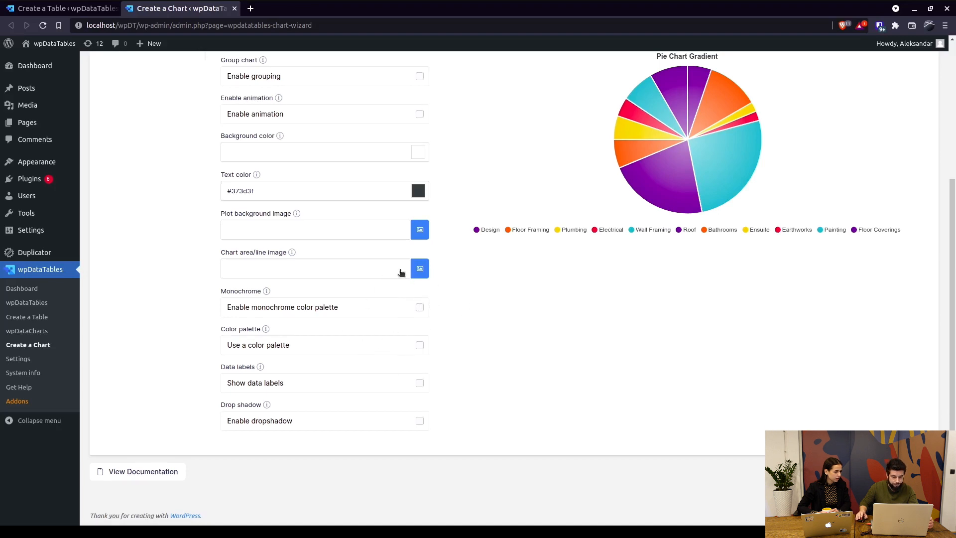
pyautogui.moveTo(333, 386)
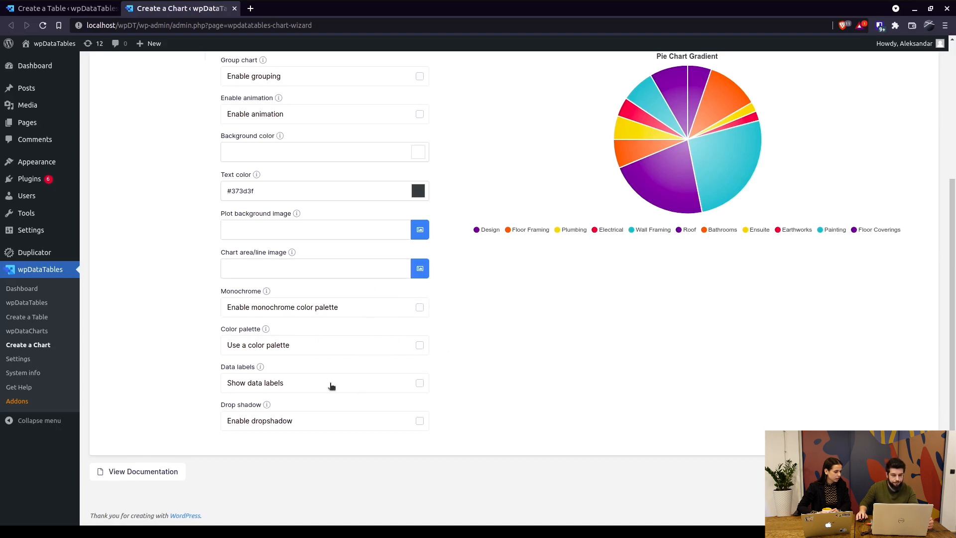
# Enable percentage data labels on the slices and a default drop shadow.
pyautogui.click(420, 382)
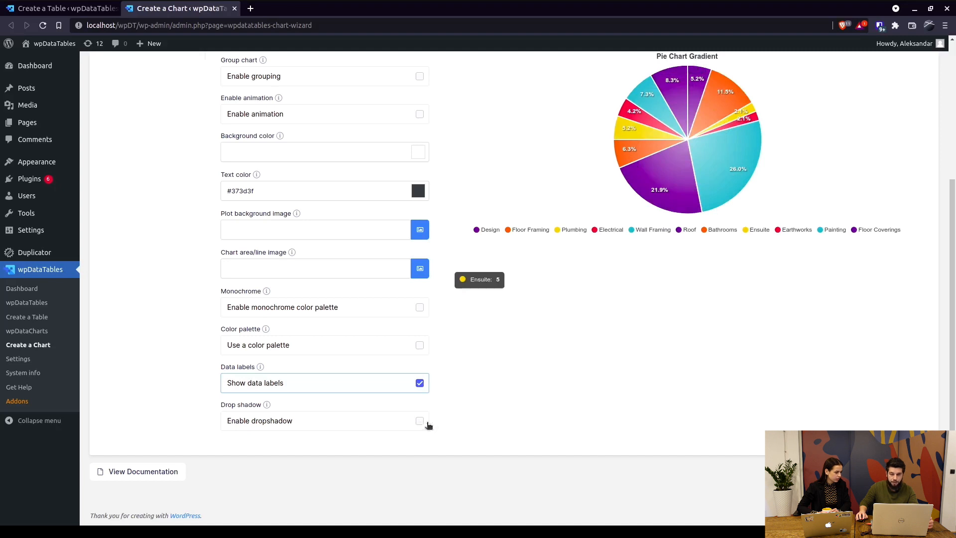
pyautogui.click(419, 421)
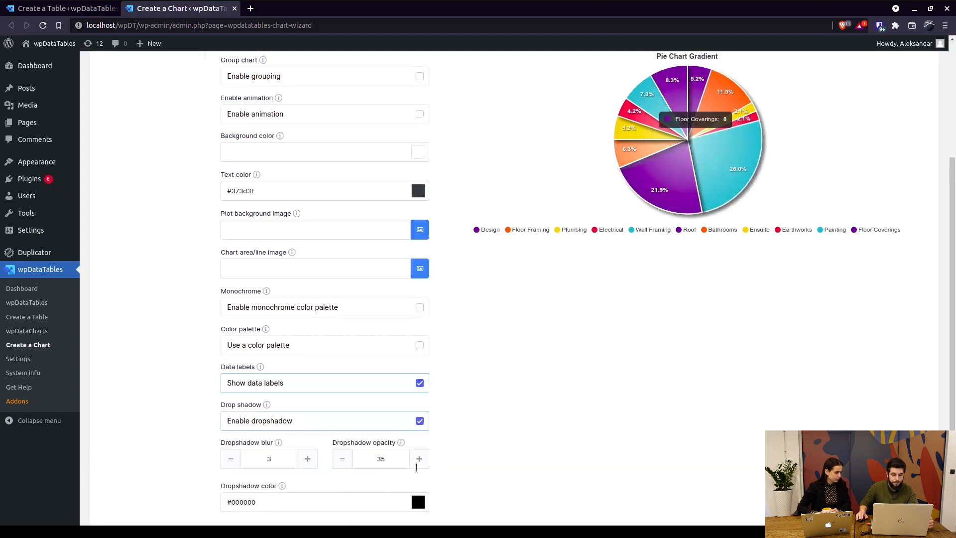
pyautogui.scroll(-3)
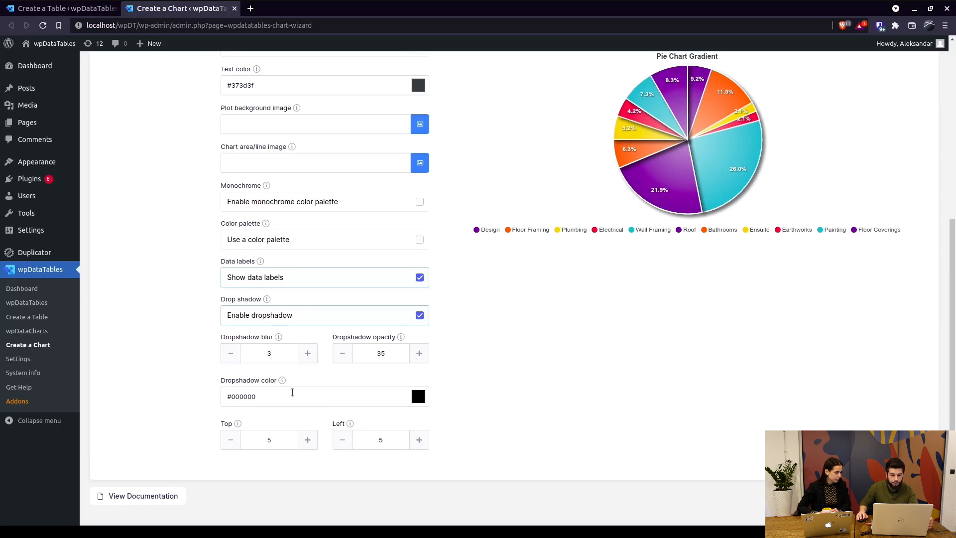
pyautogui.moveTo(343, 350)
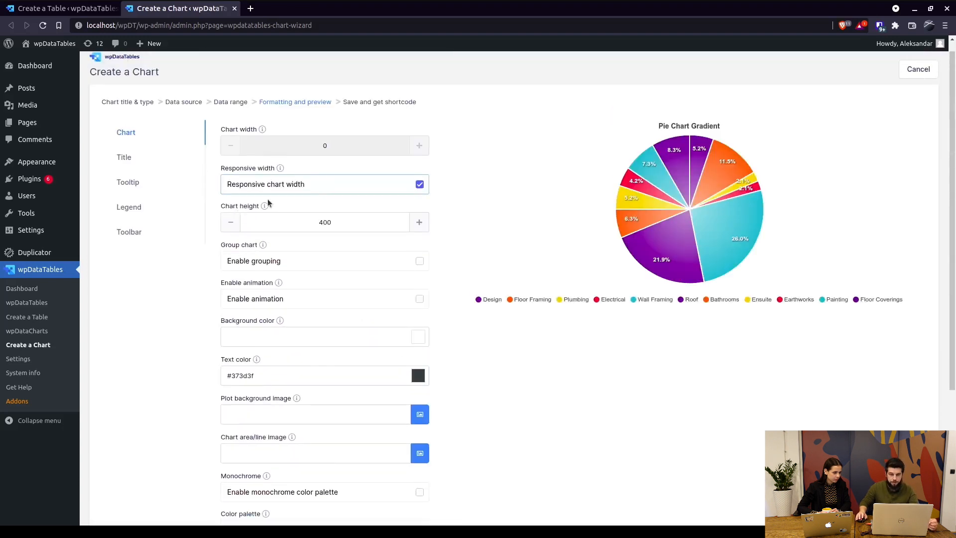
# Set the chart title alignment to Left in the Title settings.
pyautogui.click(124, 158)
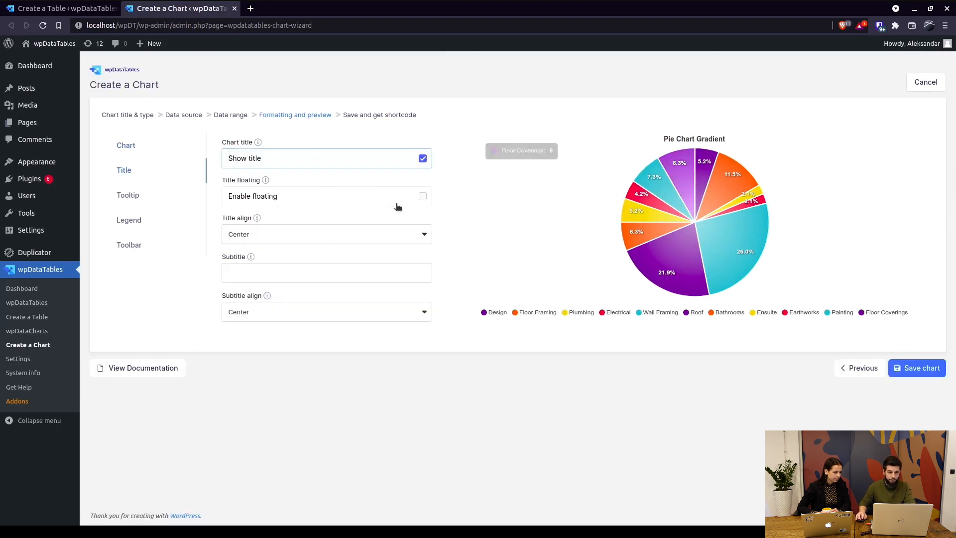
pyautogui.click(327, 234)
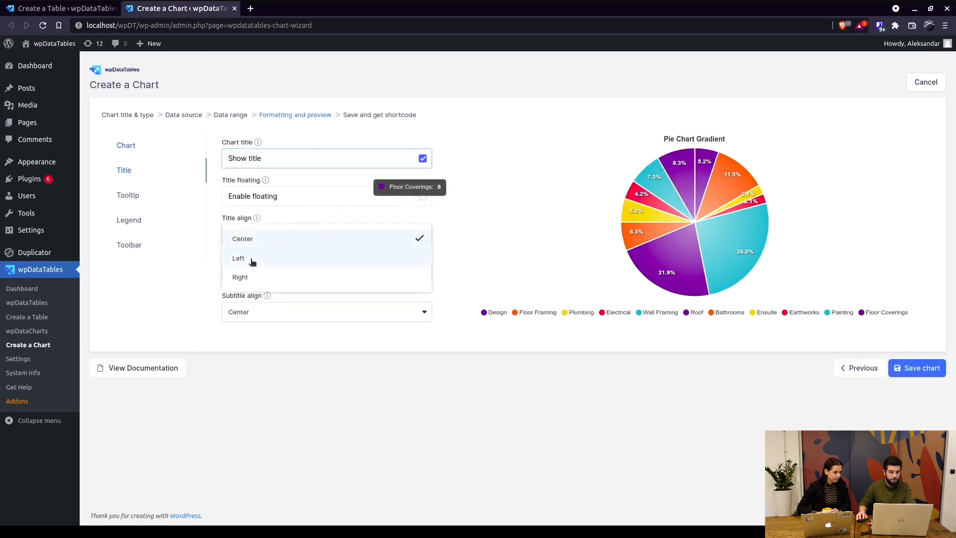
pyautogui.click(238, 258)
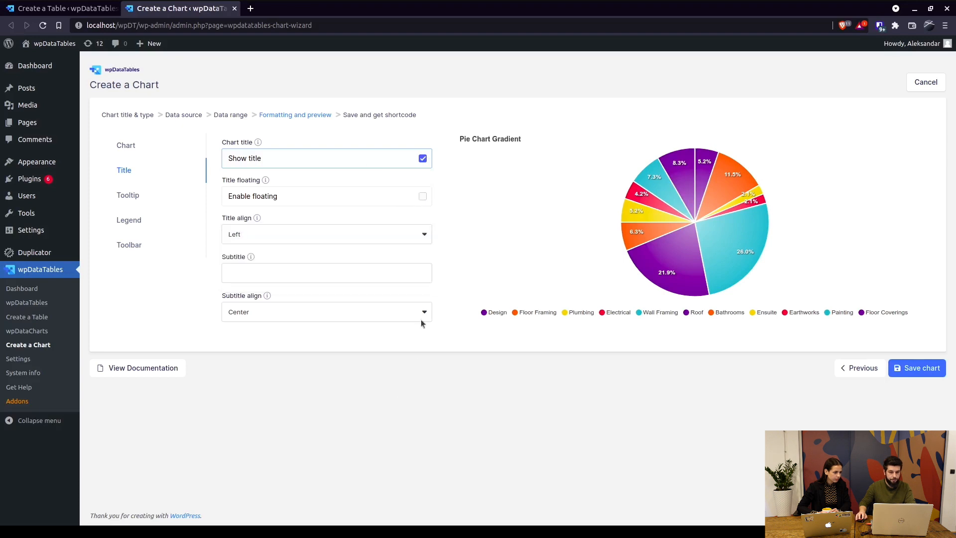
pyautogui.click(127, 196)
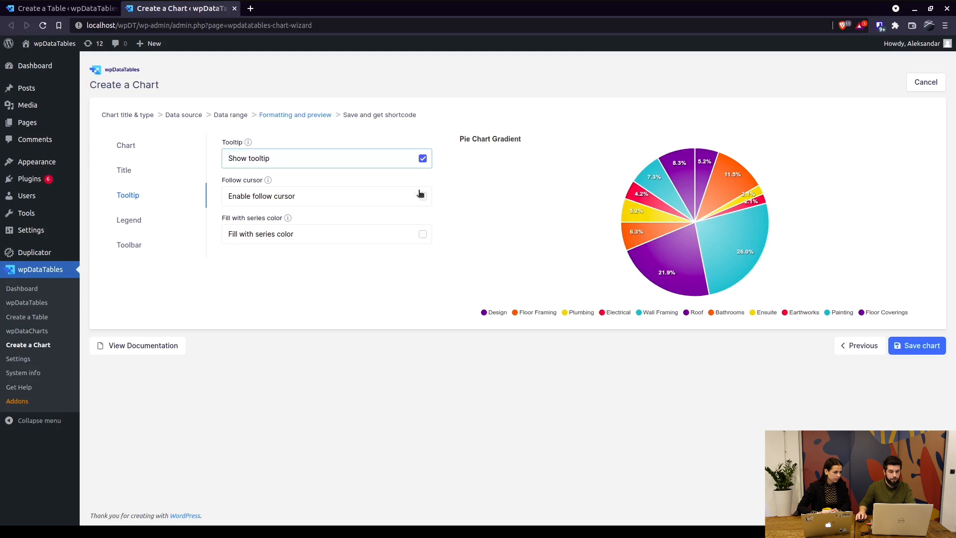
# Enable follow-cursor tooltips filled with each slice's series colour.
pyautogui.click(422, 196)
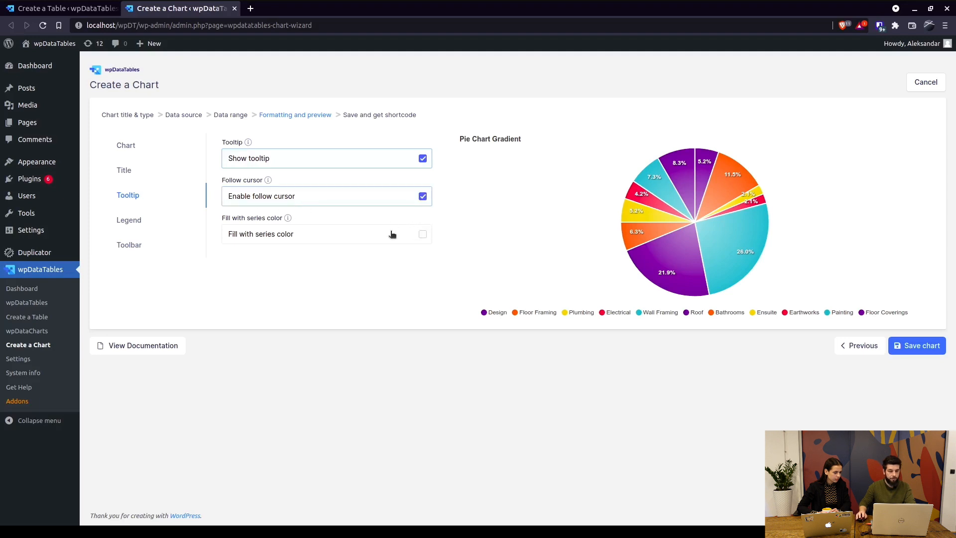
pyautogui.click(422, 234)
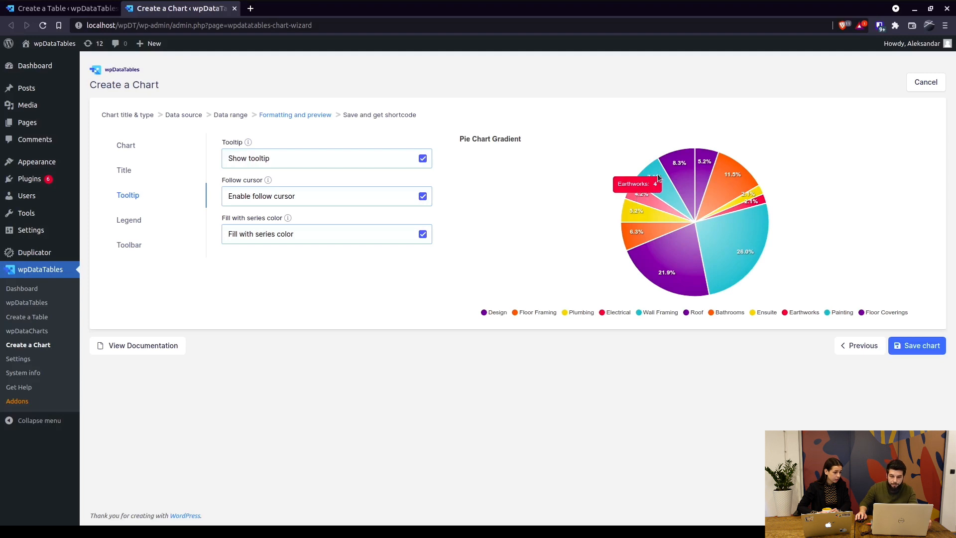
pyautogui.moveTo(677, 169)
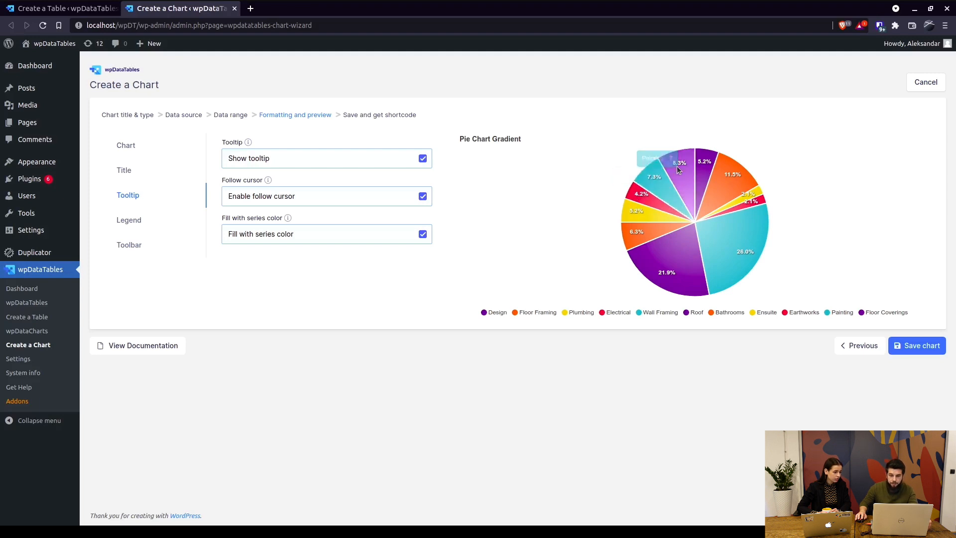
pyautogui.moveTo(143, 223)
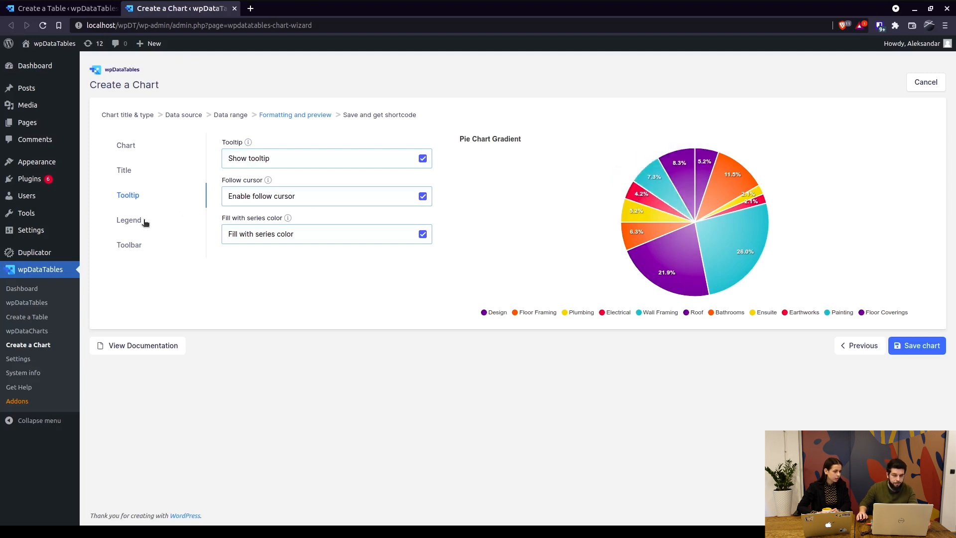
# Set the legend position to Left.
pyautogui.click(129, 220)
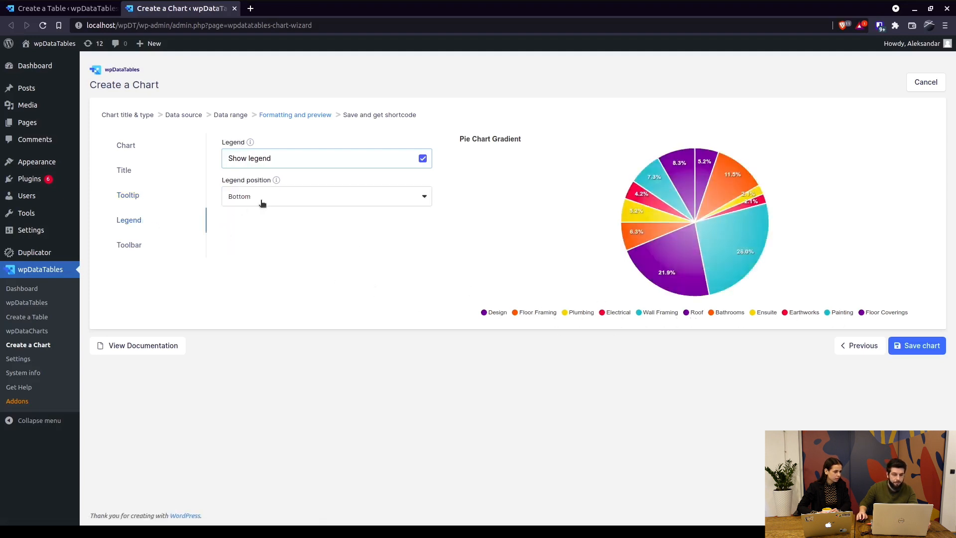
pyautogui.click(326, 196)
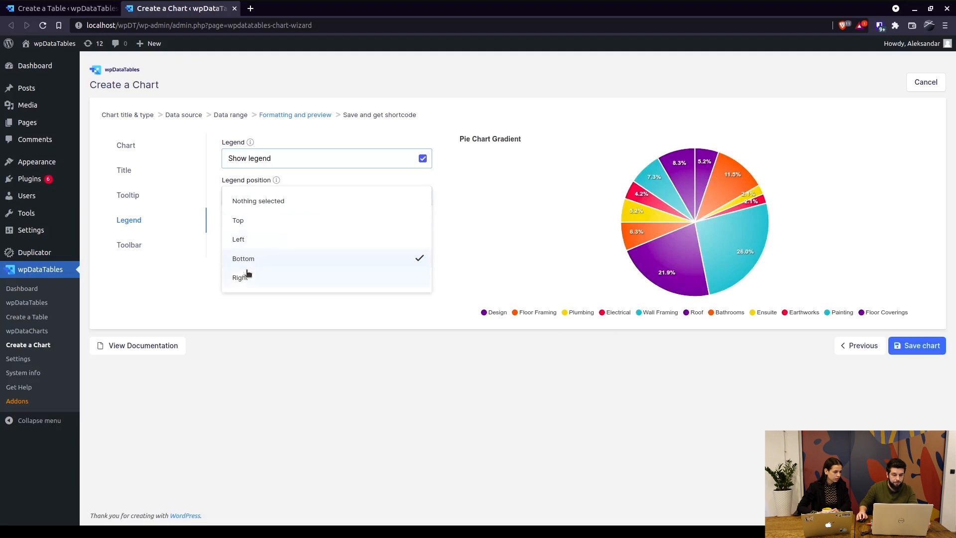
pyautogui.click(238, 239)
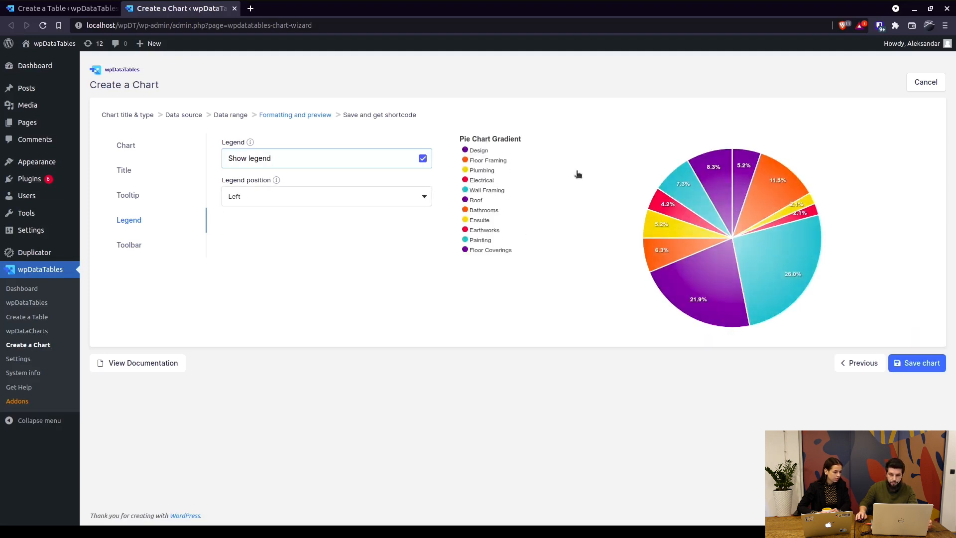
pyautogui.moveTo(141, 245)
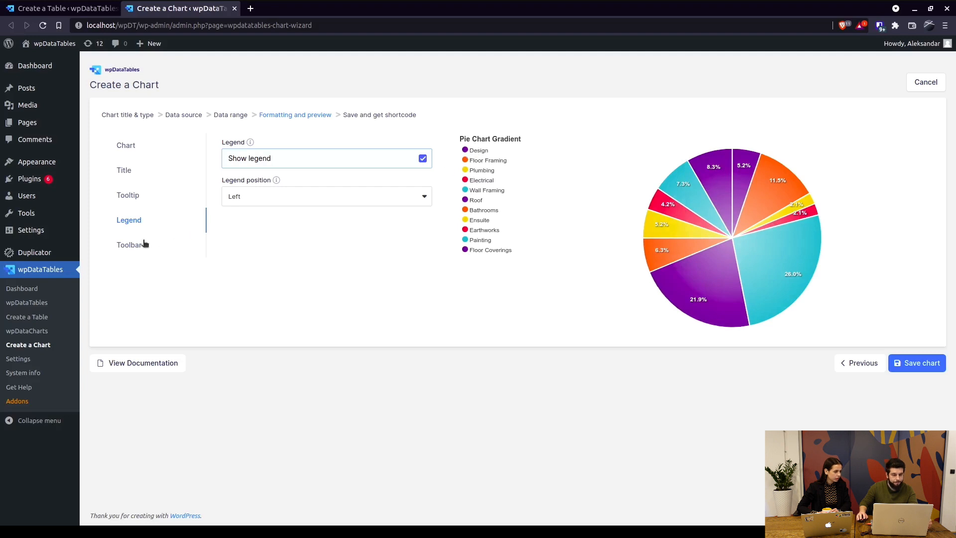
# Show the chart toolbar and check its SVG, PNG and CSV download menu in the preview.
pyautogui.click(129, 245)
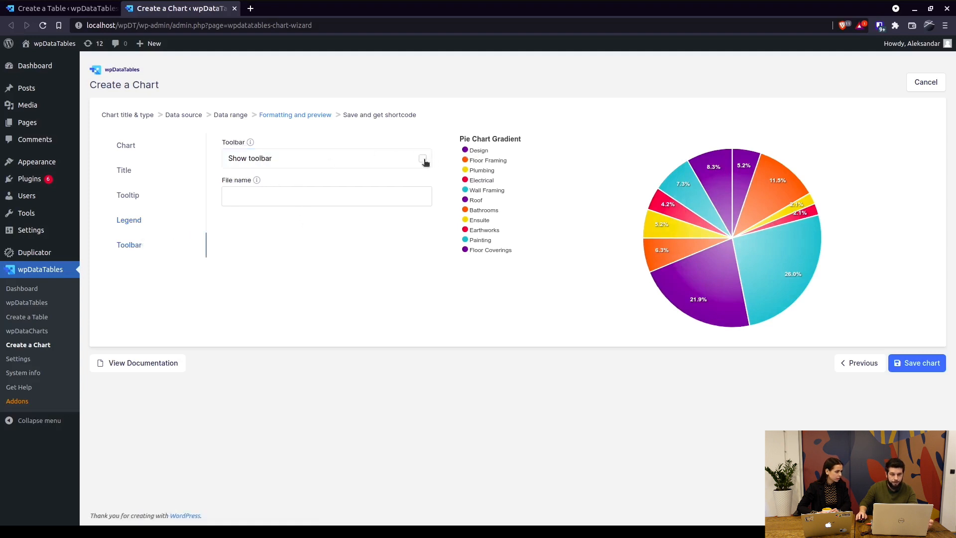
pyautogui.click(422, 159)
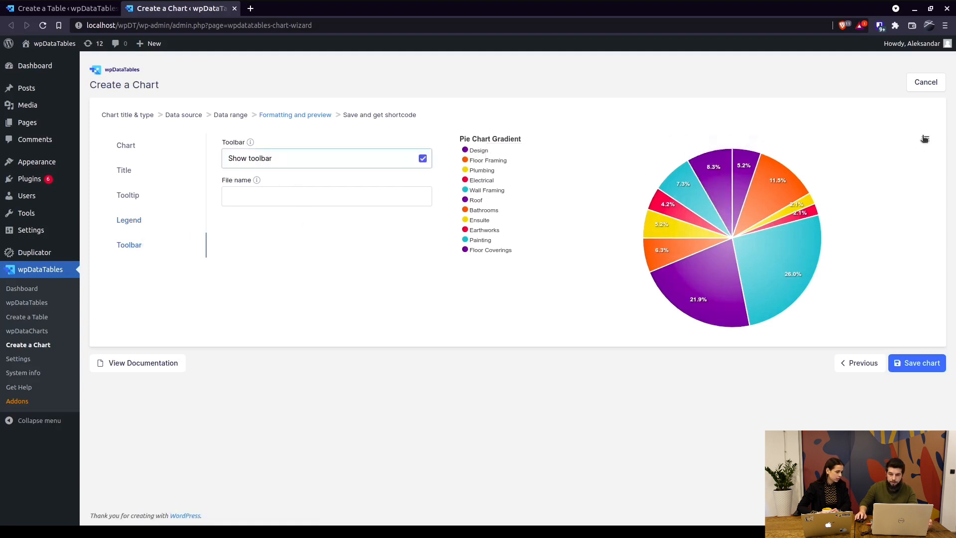
pyautogui.click(925, 138)
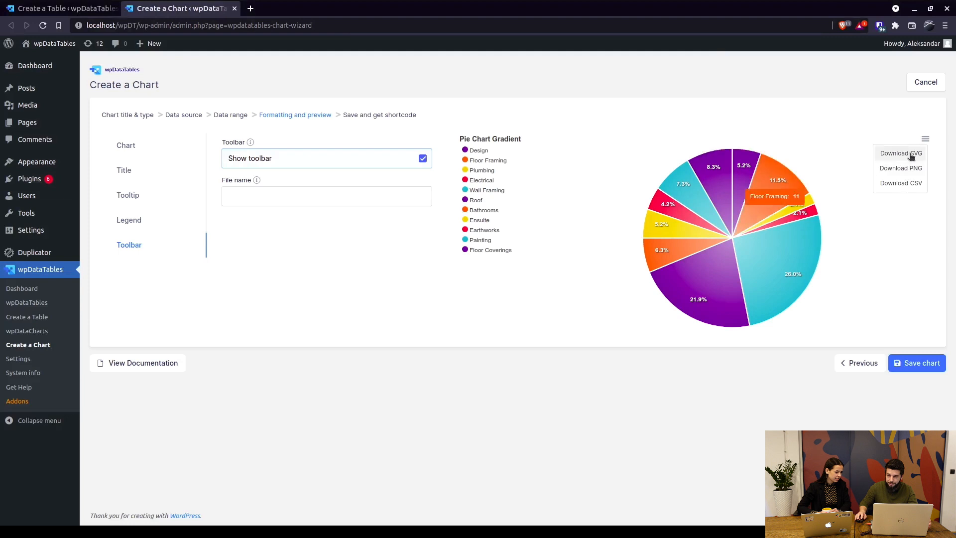
pyautogui.moveTo(718, 377)
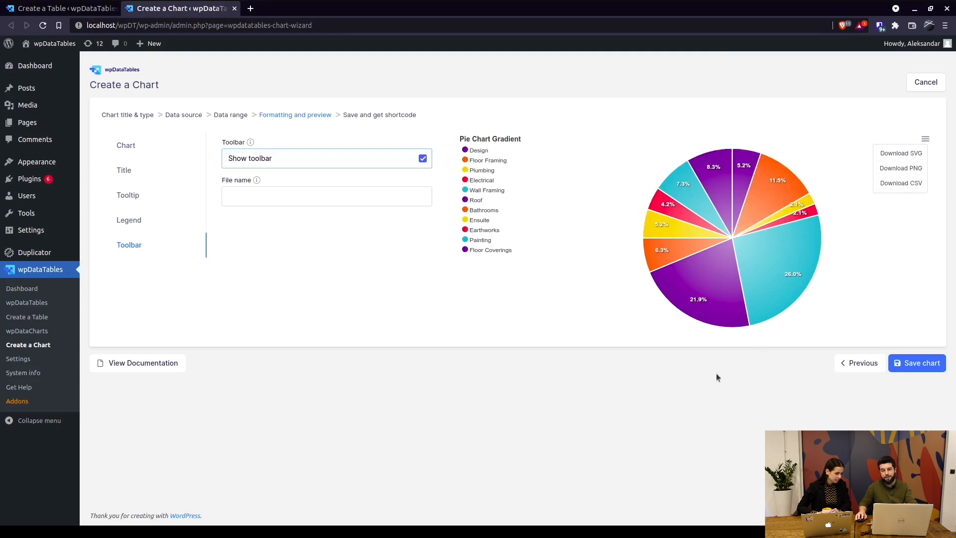
# Save the chart and copy its shortcode [wpdatachart id=8].
pyautogui.click(916, 362)
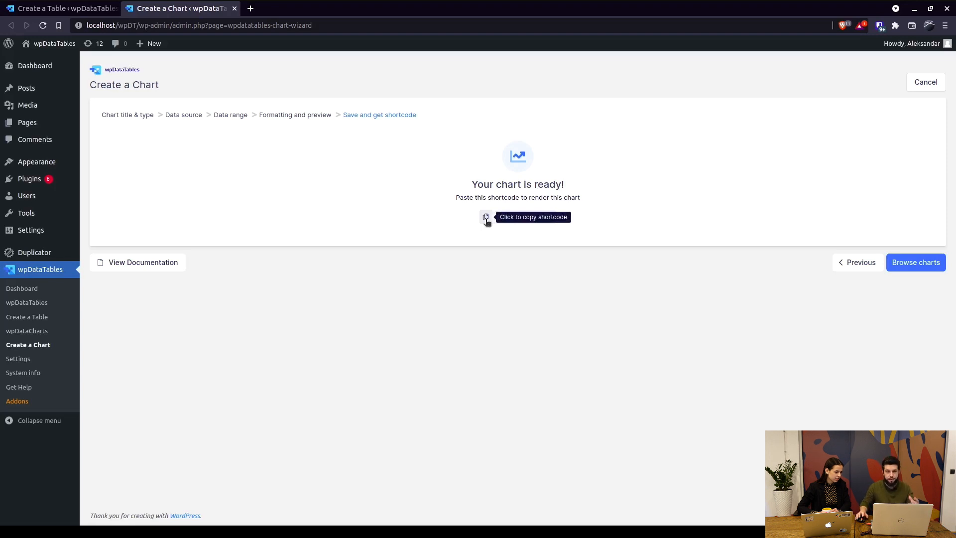
pyautogui.click(486, 217)
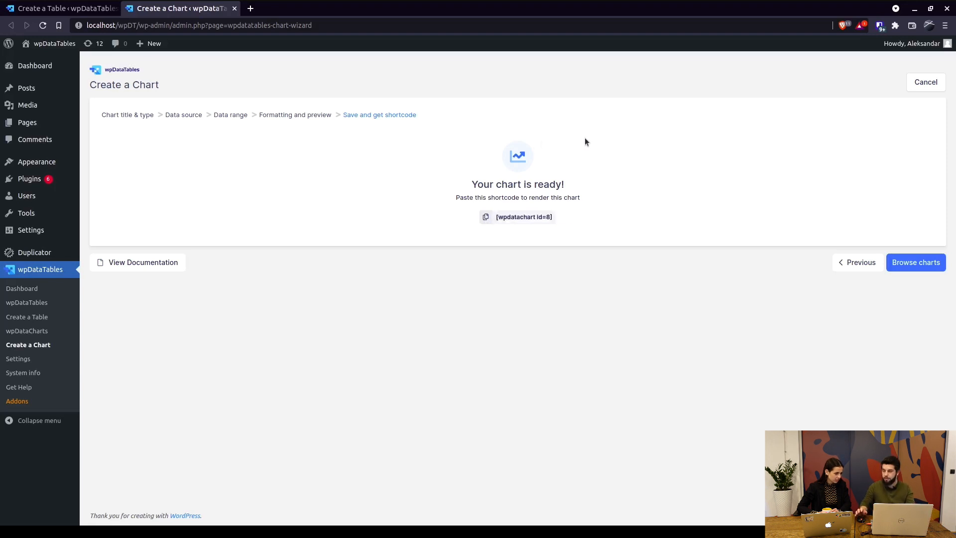